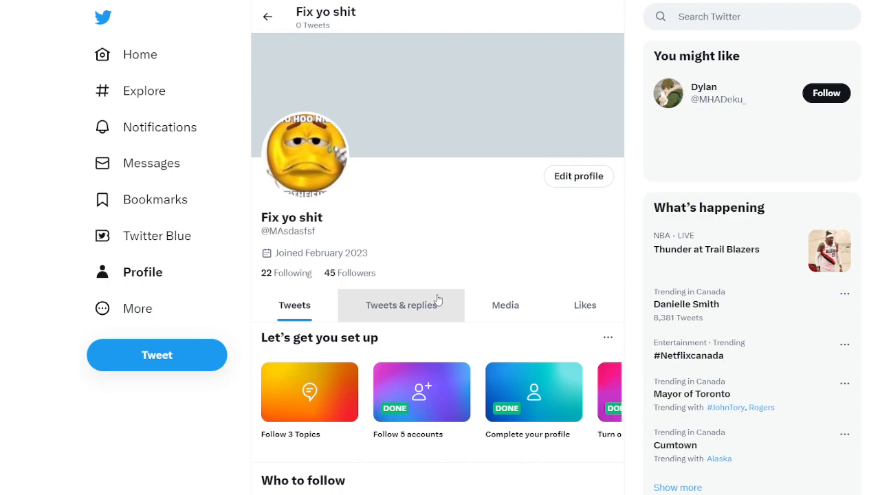
mouse_move(130, 308)
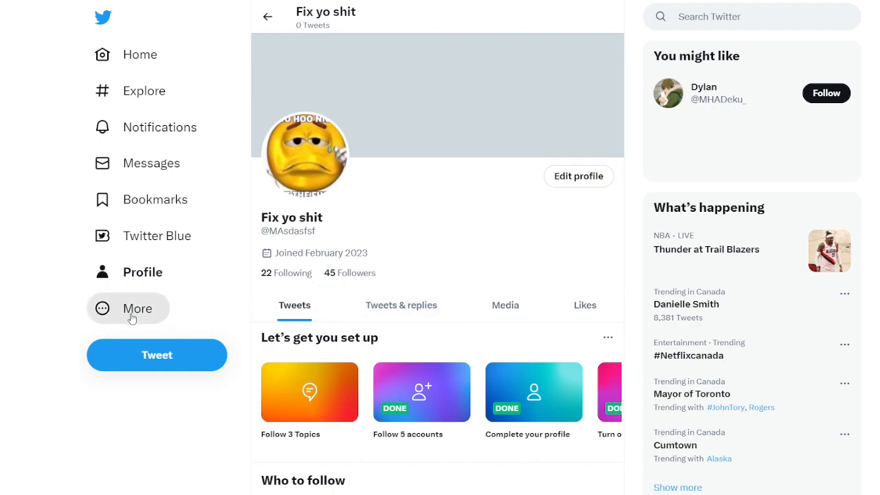
mouse_move(138, 374)
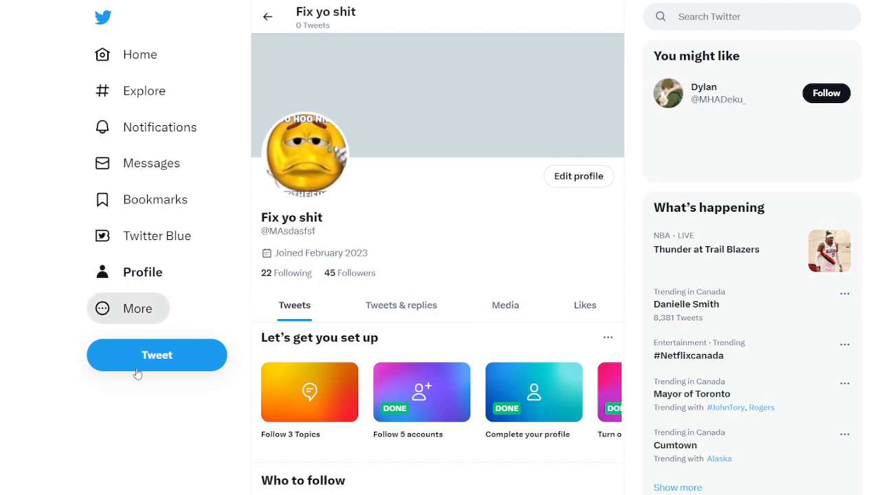
Step: Navigate from the More menu through Settings and Support to the Settings and privacy page
click(128, 309)
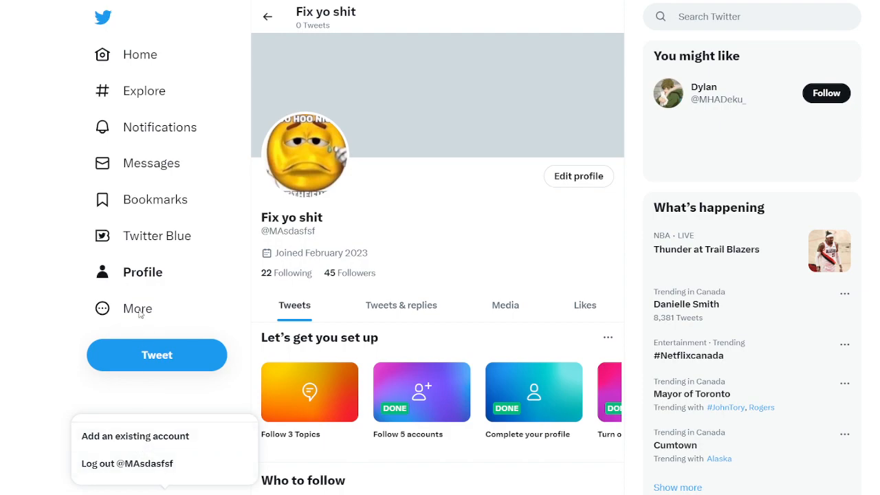
click(138, 308)
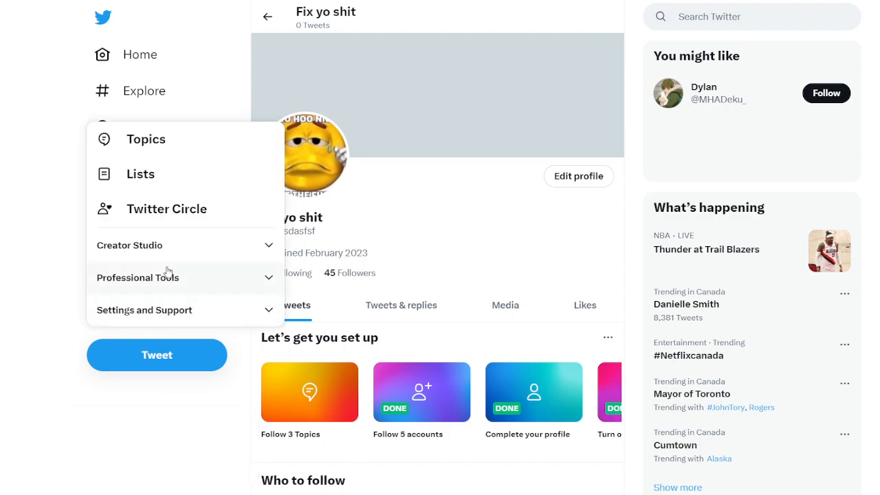
click(145, 310)
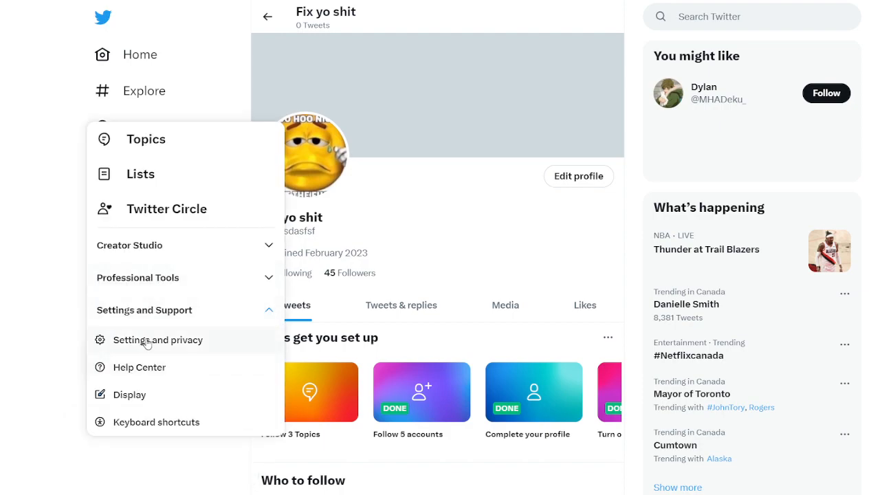
click(156, 340)
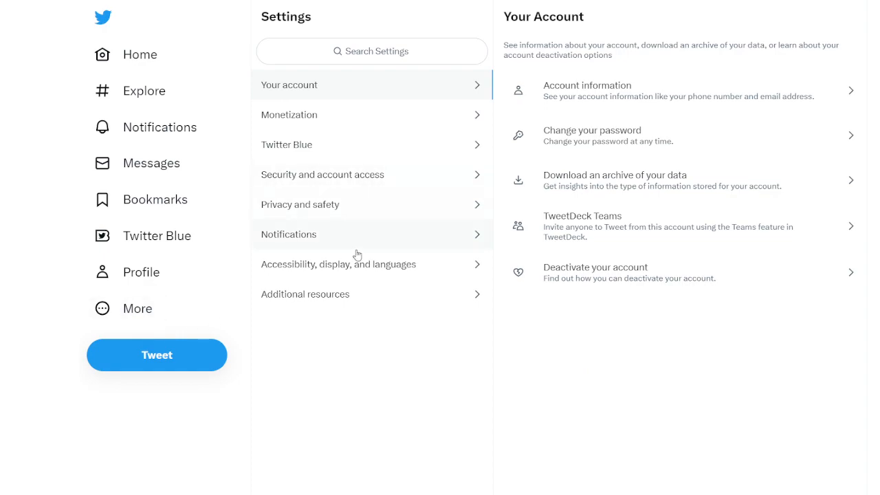
mouse_move(344, 206)
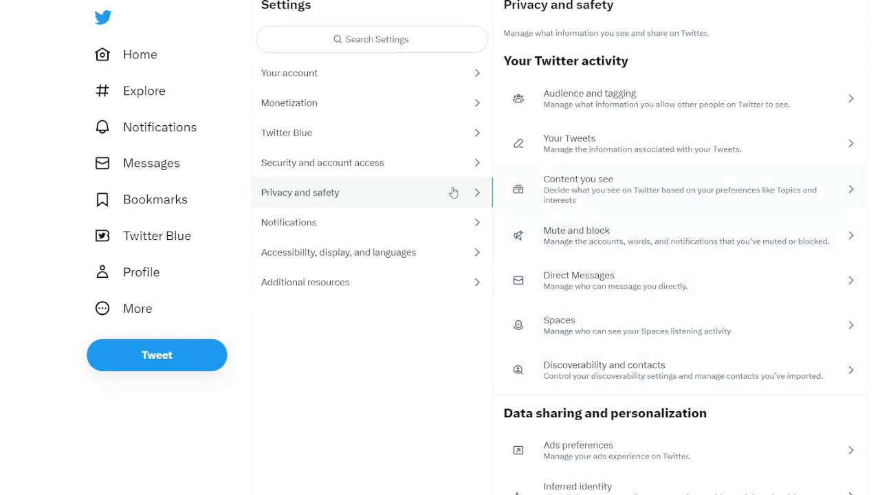
mouse_move(402, 206)
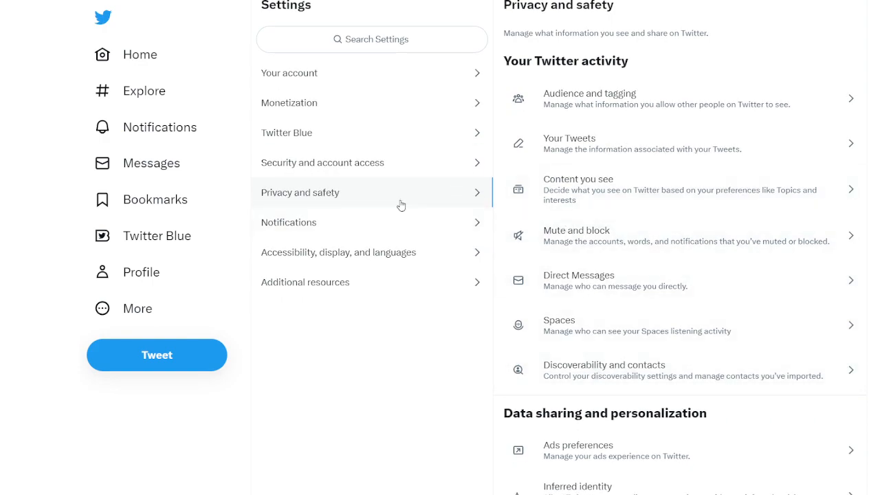
Step: Review the privacy options and go to Security and account access
scroll(down, 3)
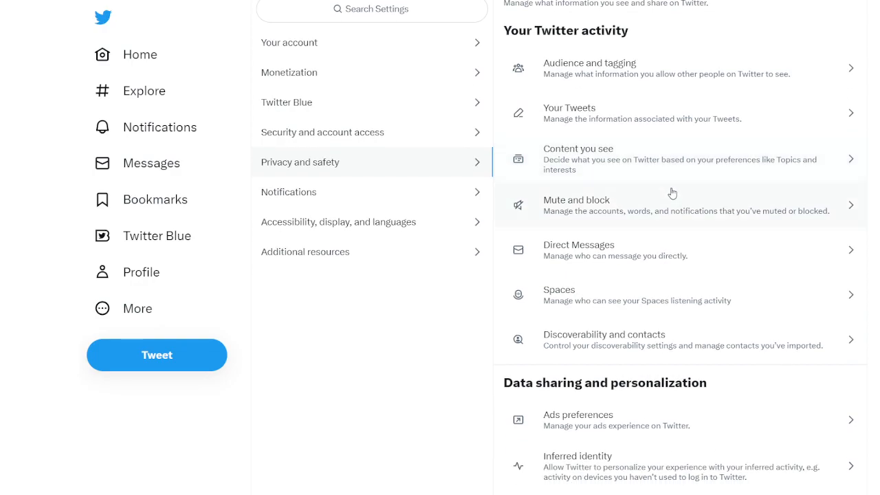
scroll(up, 3)
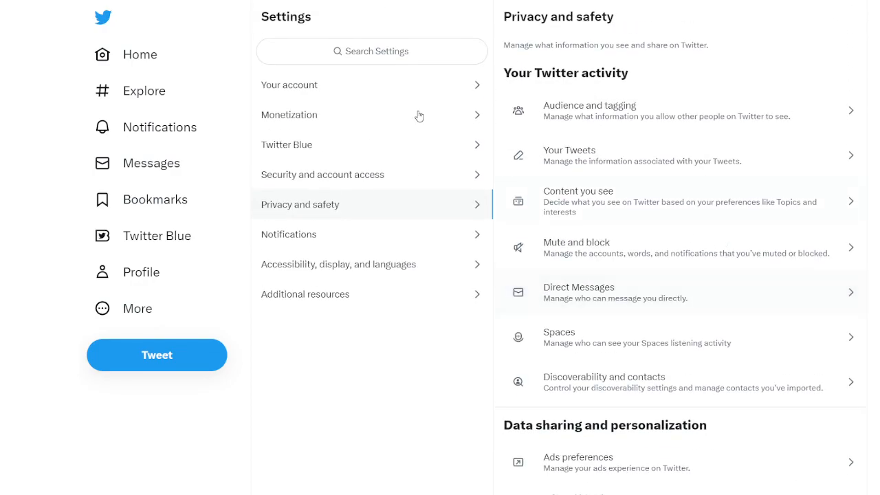
click(321, 173)
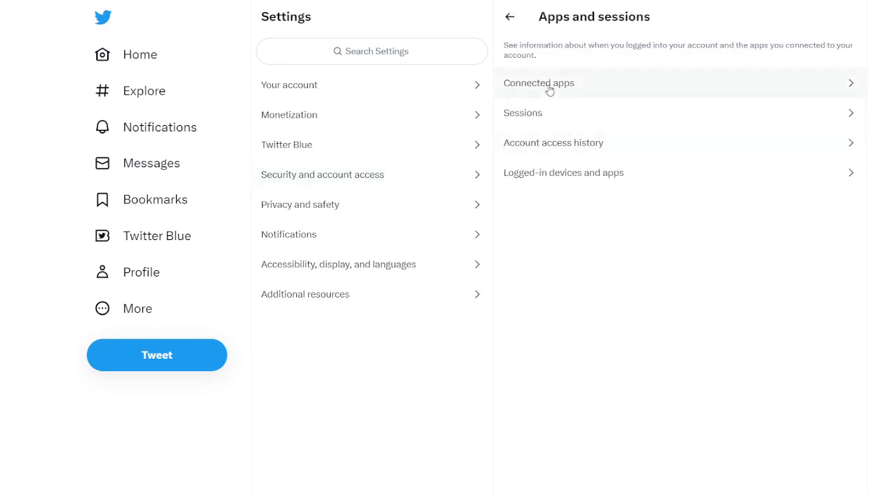
Step: Revoke the connected app Birazdan's permissions from the Connected apps list
click(539, 83)
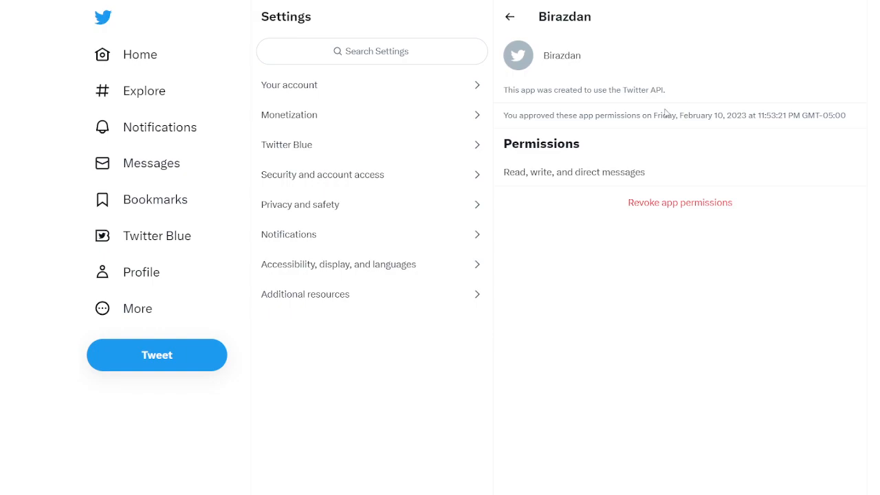
mouse_move(680, 202)
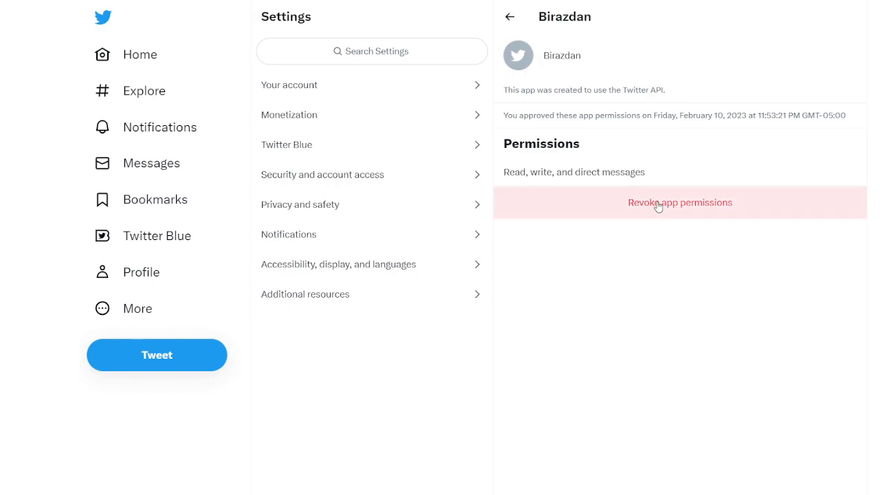
click(680, 202)
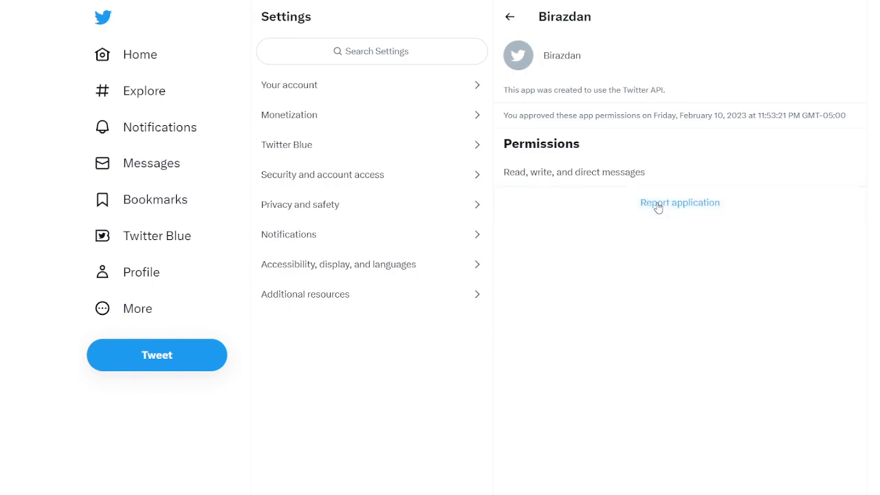
mouse_move(140, 272)
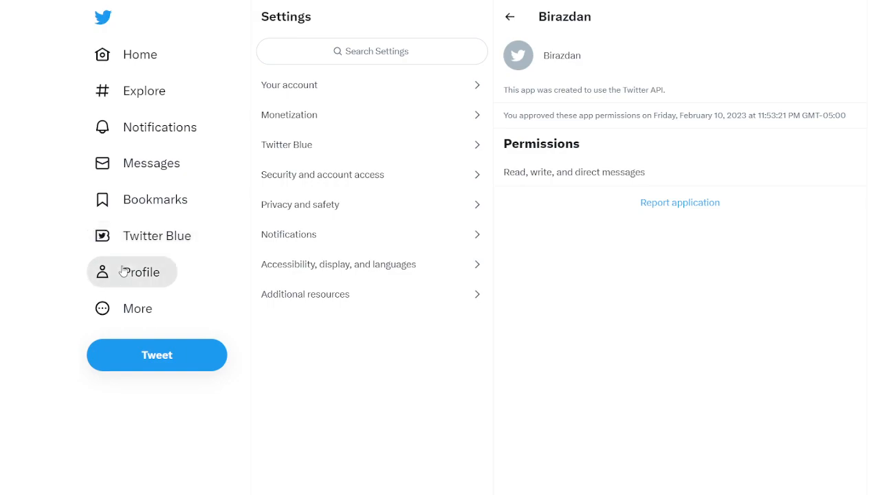
Step: Return to the own profile and show its Following list
click(141, 272)
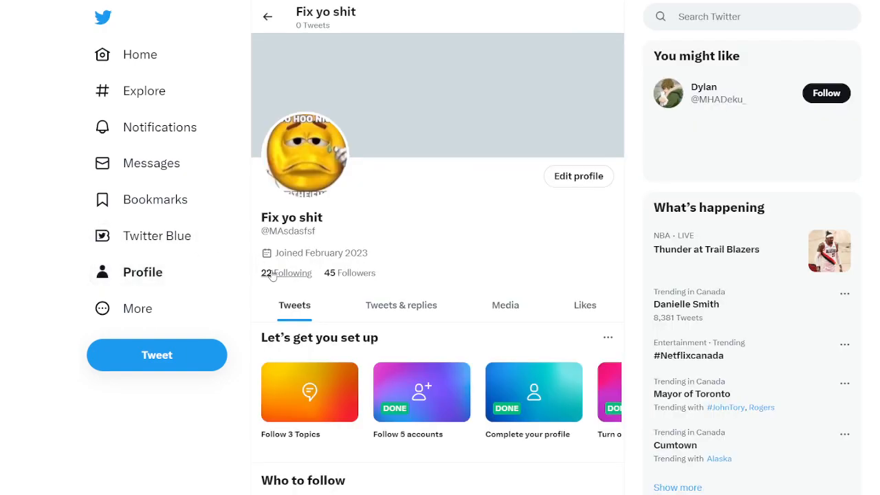
click(288, 272)
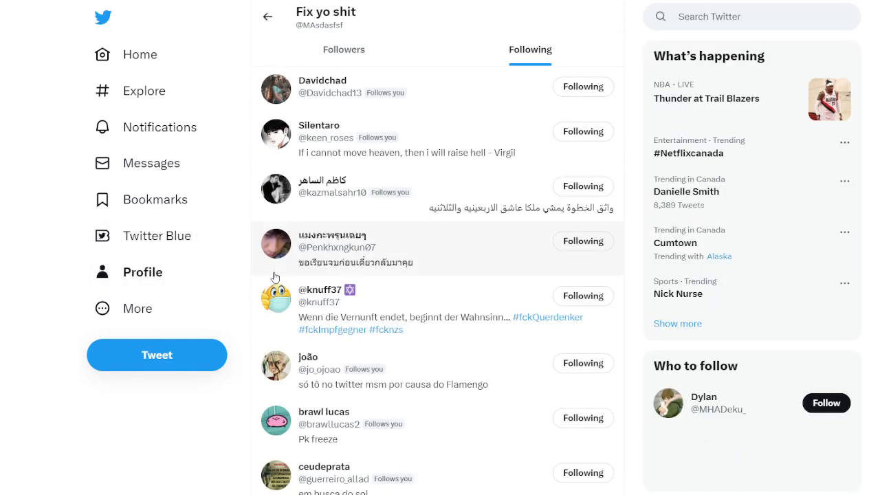